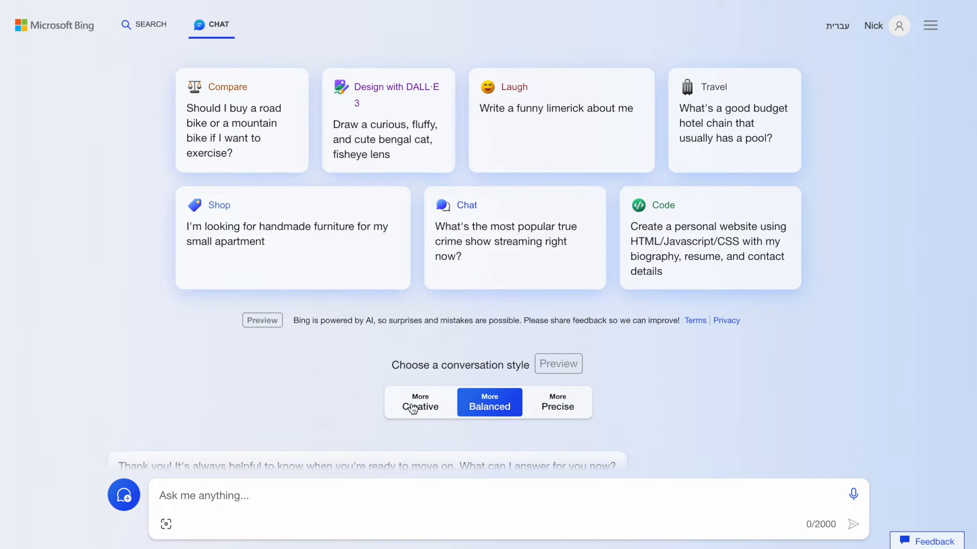
mouse_move(502, 405)
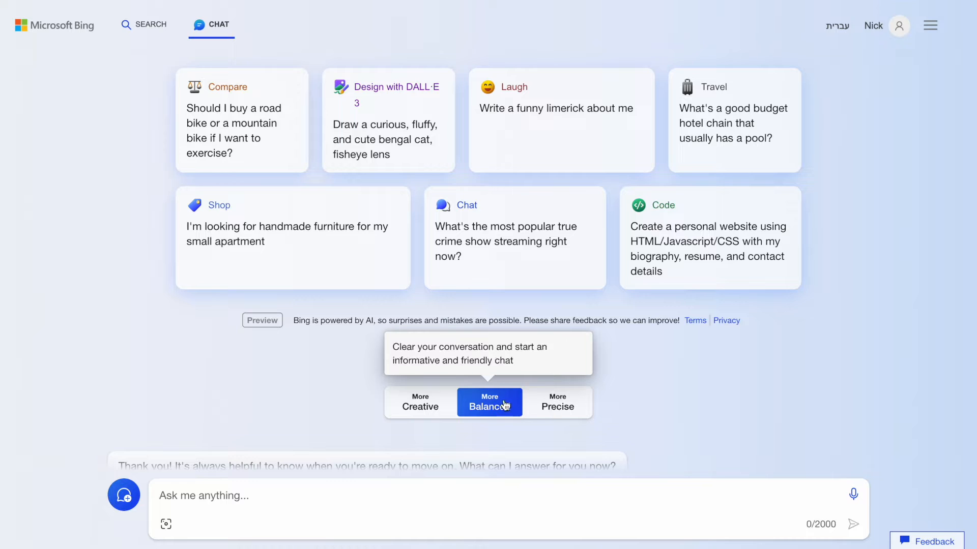
mouse_move(413, 393)
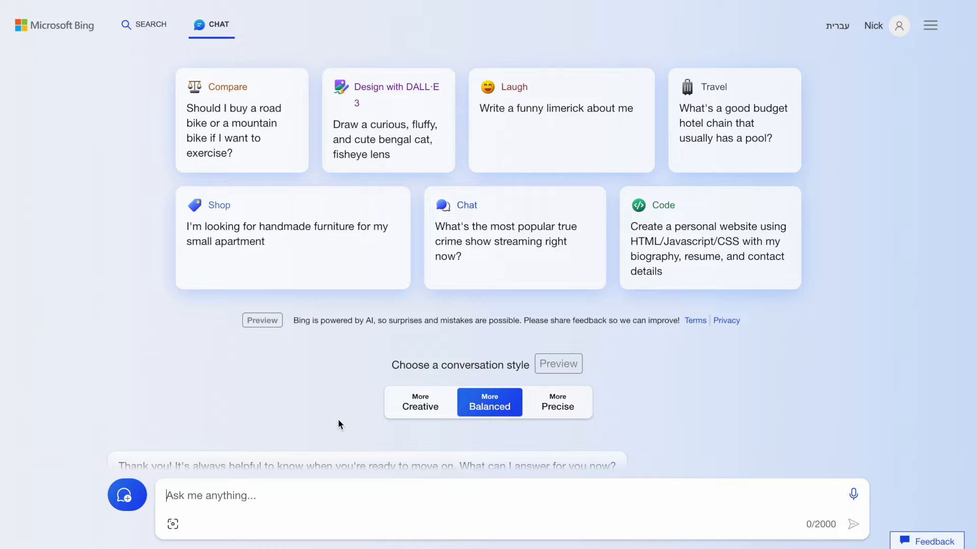
Step: Send the question 'What people like and dislike about Uber Eats'
scroll(down, 3)
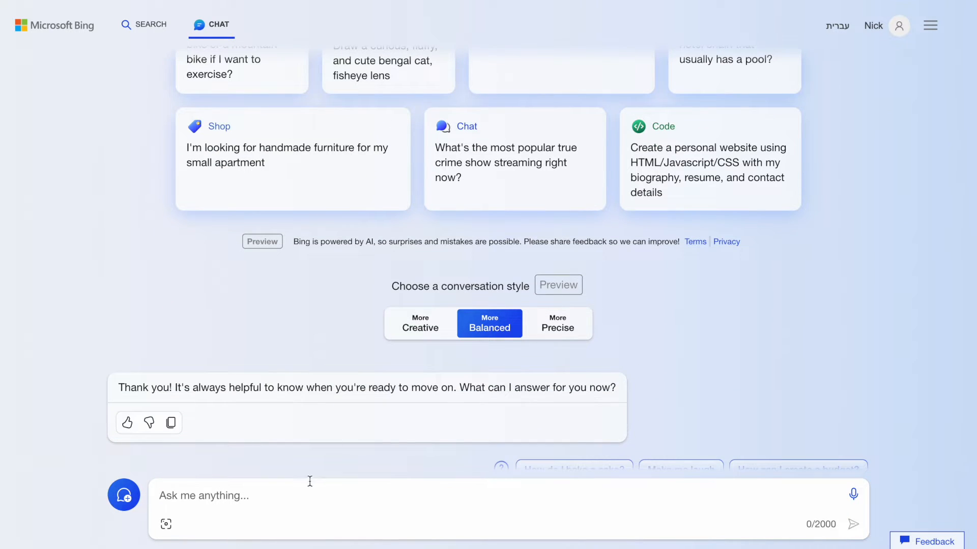
text(What people like and dislike about Uber Eats)
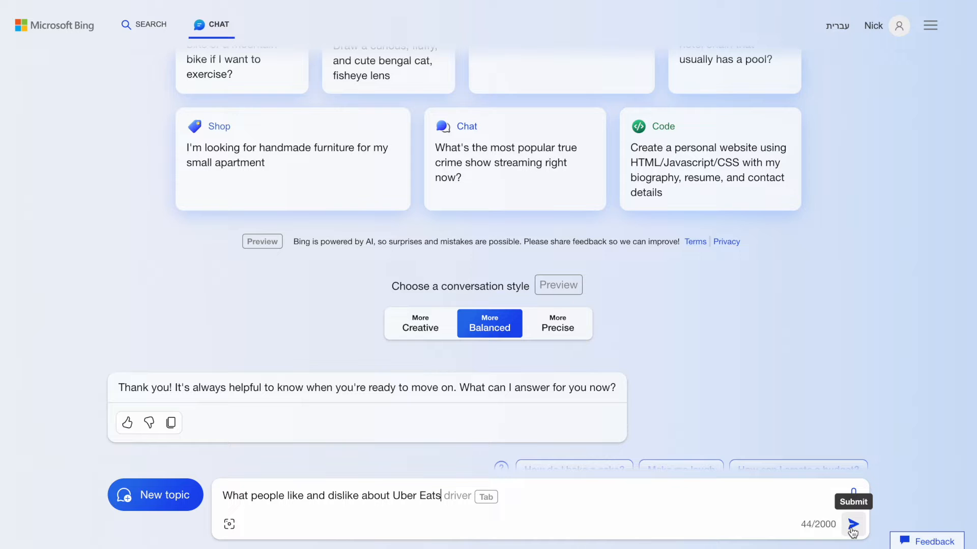
click(853, 525)
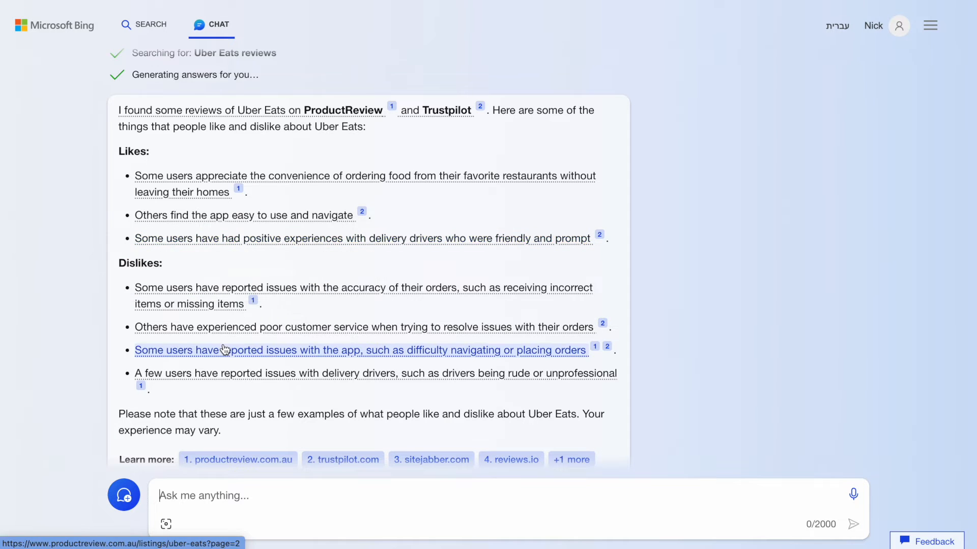
Step: Read the likes/dislikes answer and draft a prompt for 5 new food delivery app product ideas
scroll(down, 3)
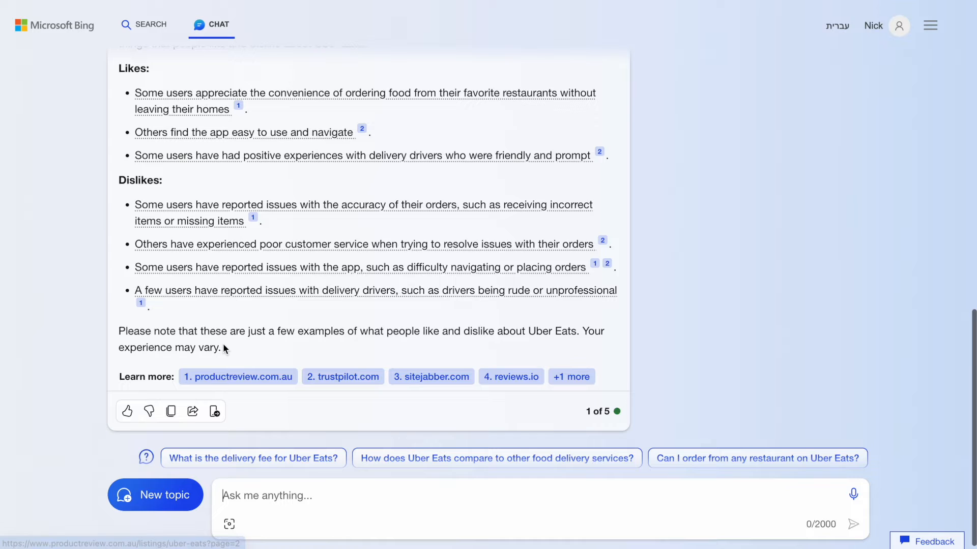
mouse_move(231, 380)
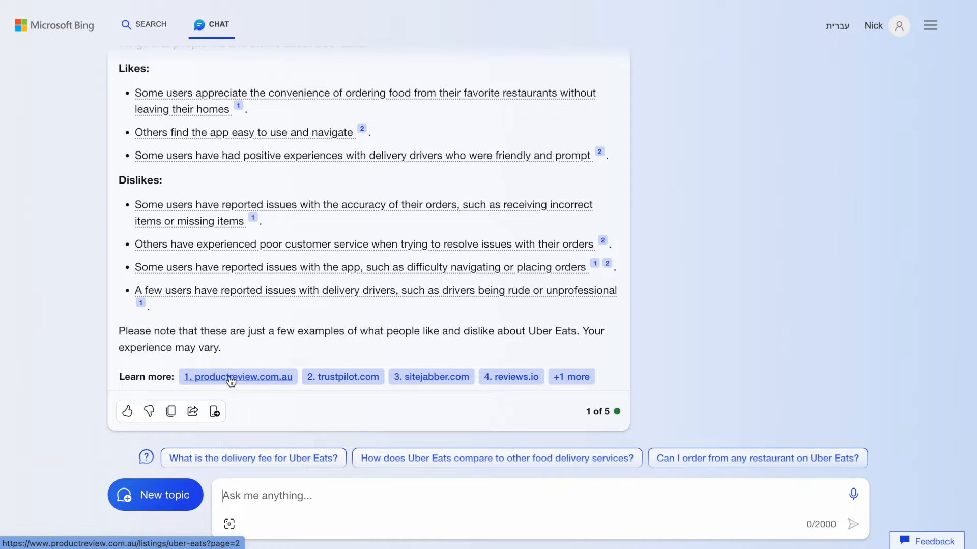
mouse_move(509, 379)
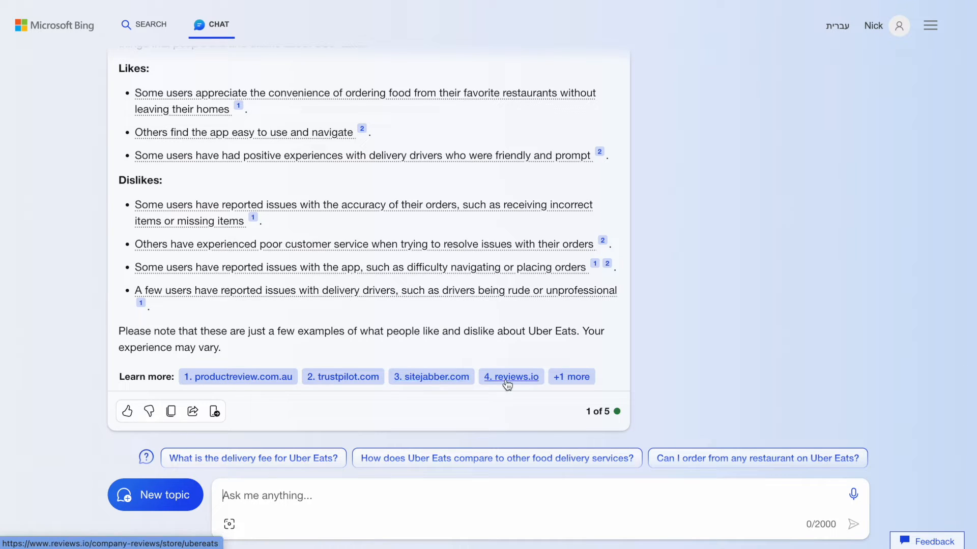
mouse_move(617, 411)
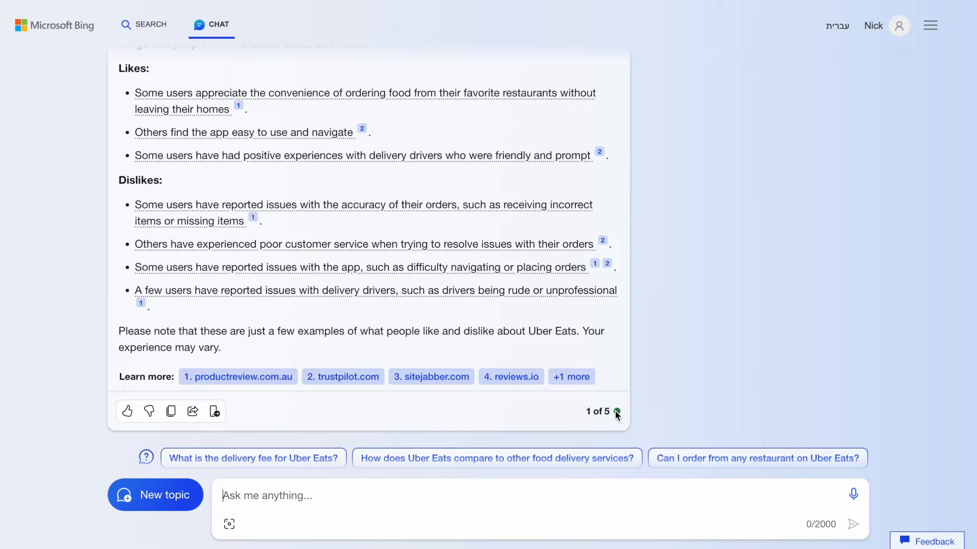
mouse_move(620, 422)
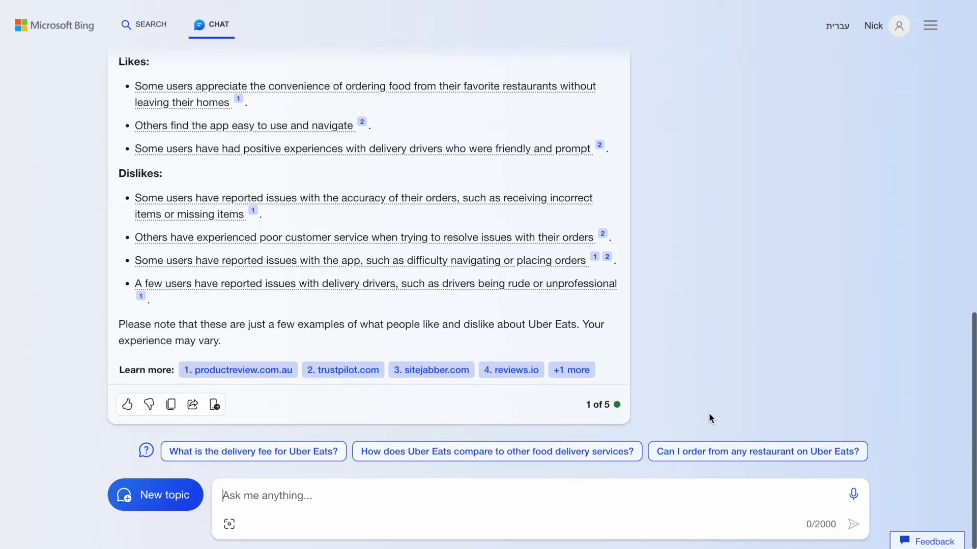
text(Generate 5 new product ideas for a food deliverya pp)
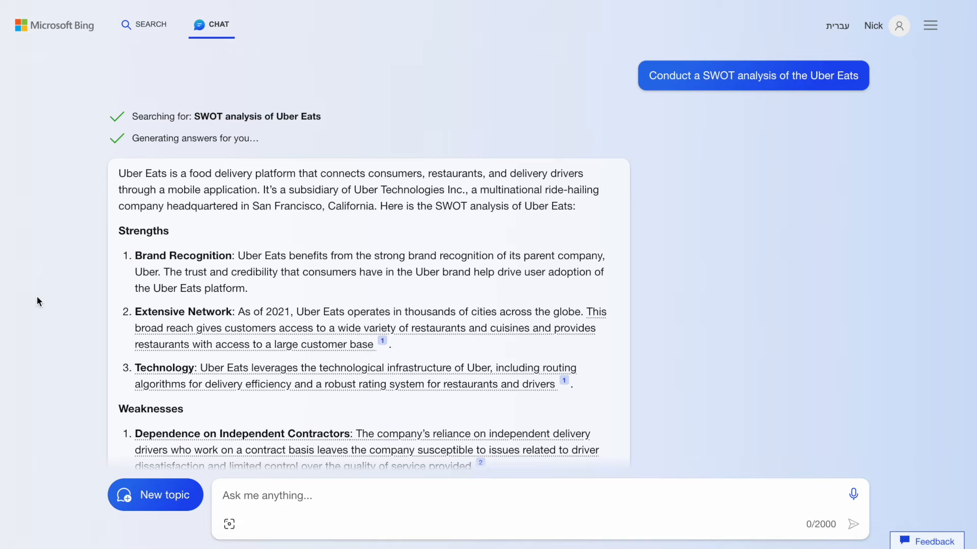
mouse_move(30, 259)
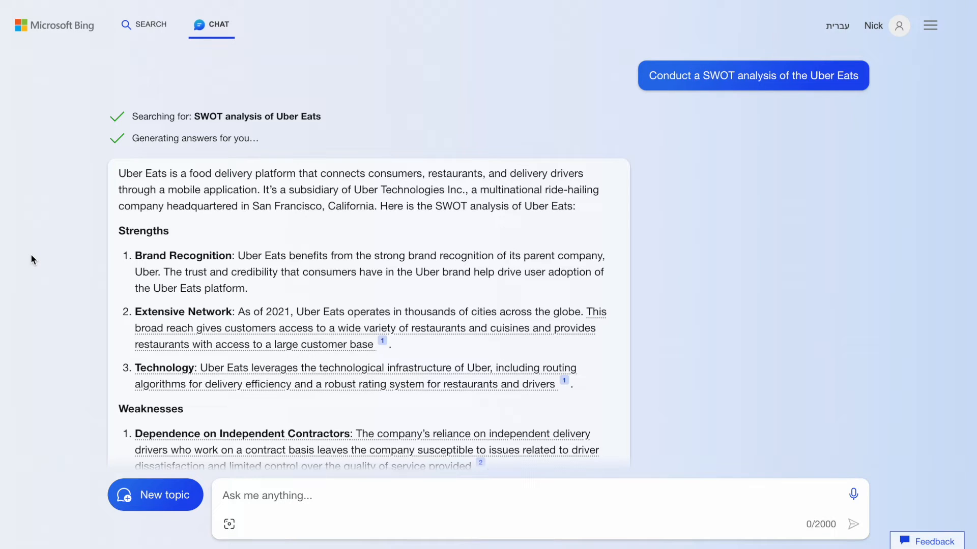
Step: Scroll through the Uber Eats SWOT analysis: strengths, weaknesses, opportunities and threats
scroll(down, 3)
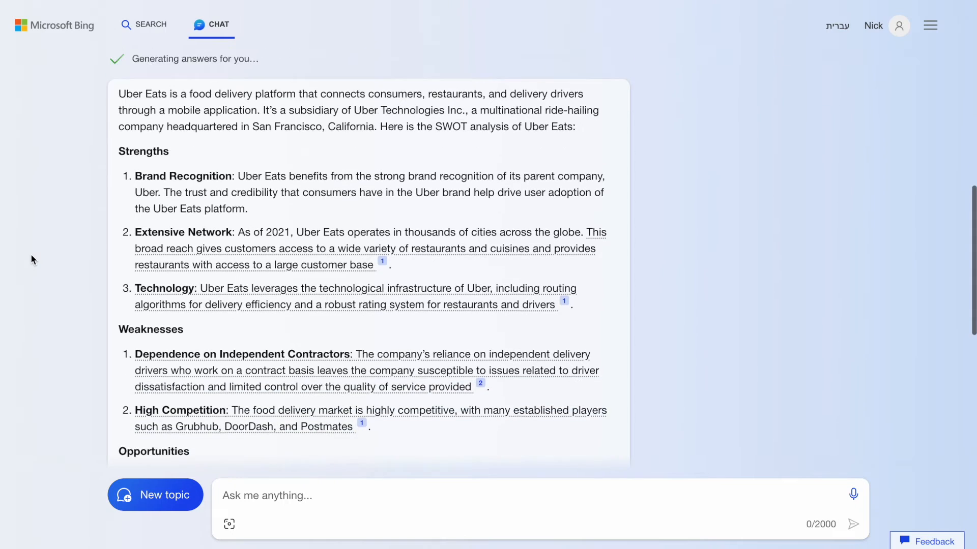
scroll(down, 3)
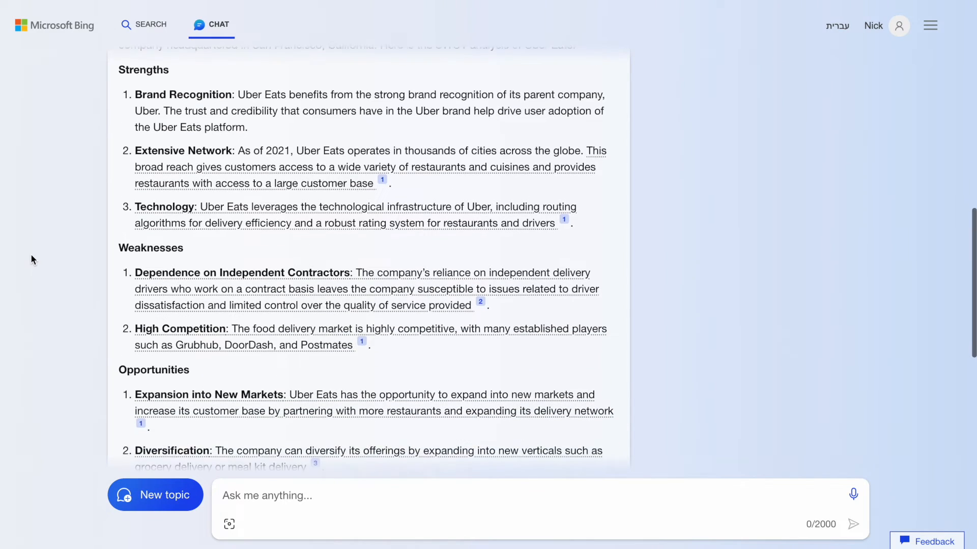
scroll(down, 3)
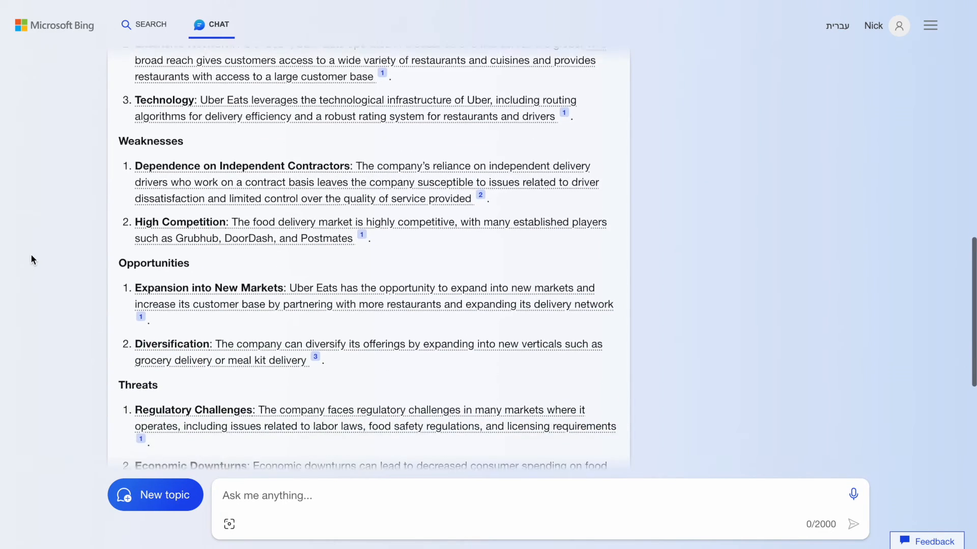
scroll(down, 3)
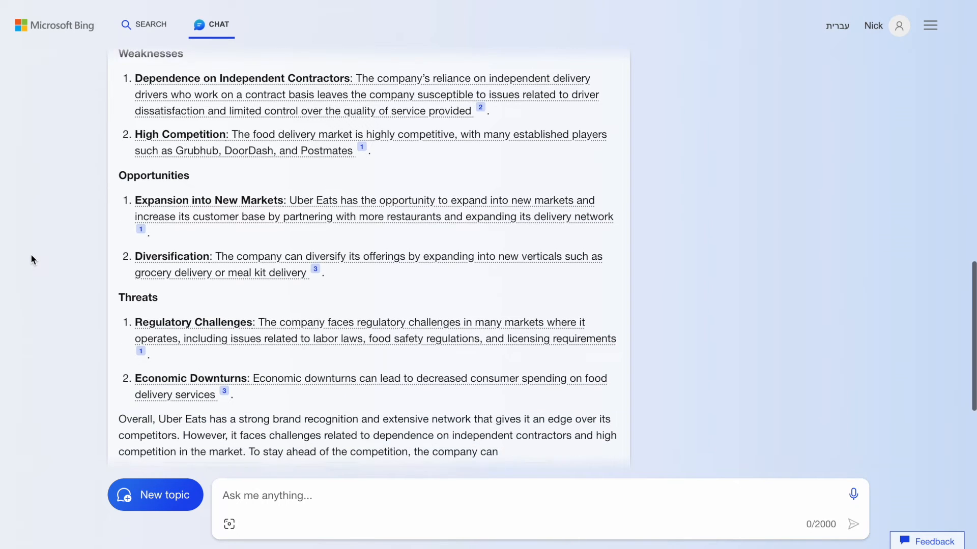
scroll(down, 3)
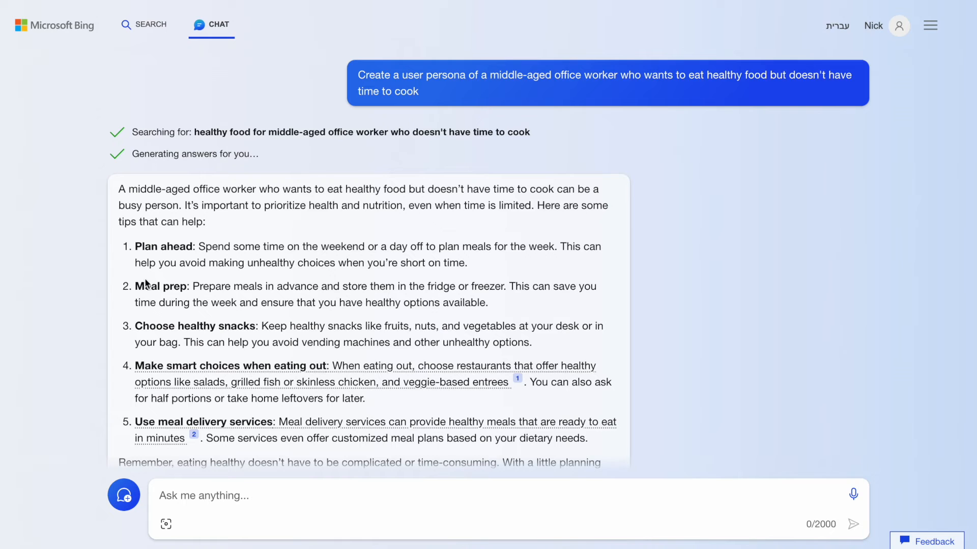
mouse_move(946, 295)
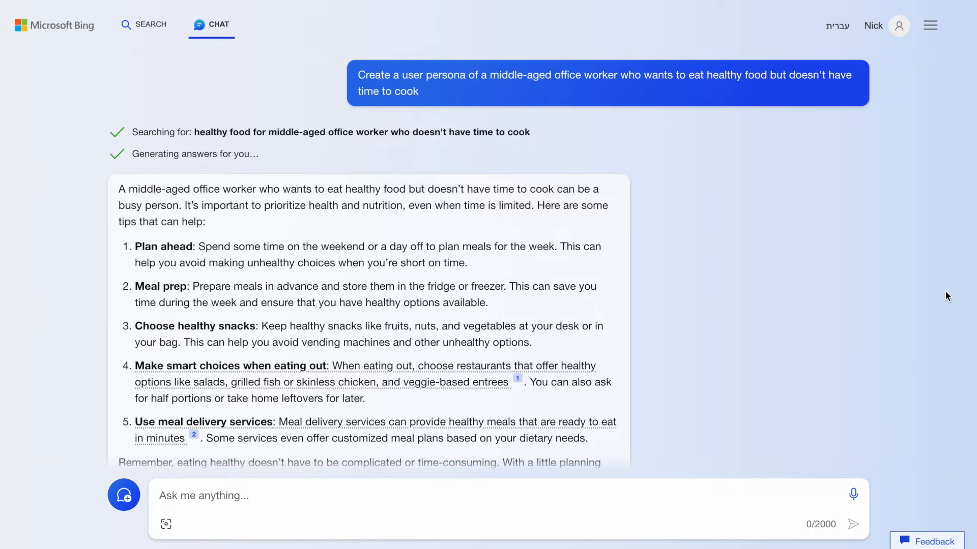
Step: Read the persona answer and select the example persona Sarah's details
scroll(down, 3)
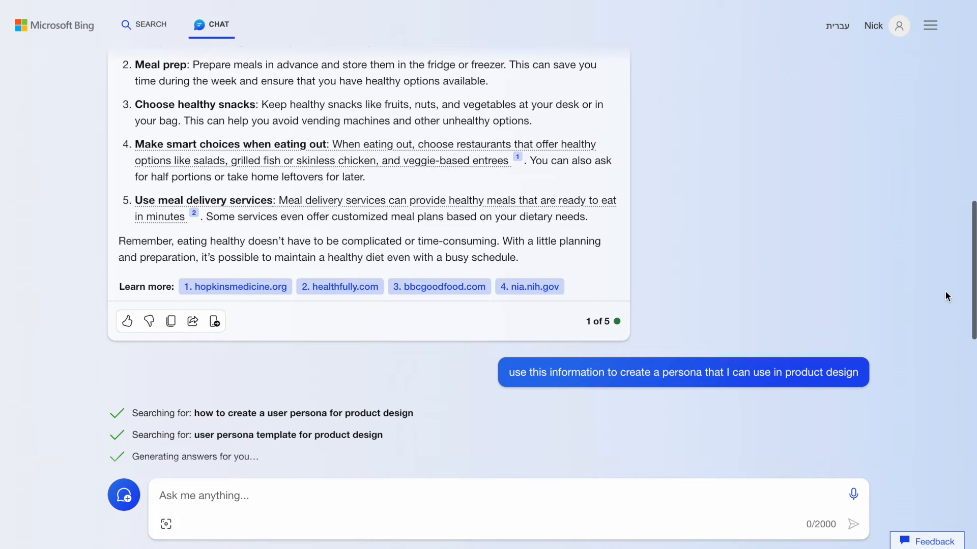
scroll(down, 3)
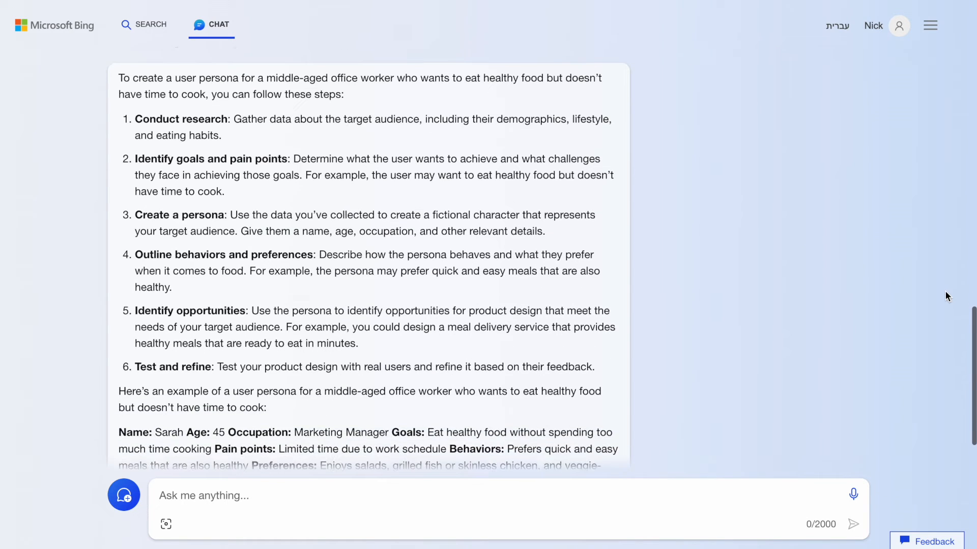
scroll(down, 3)
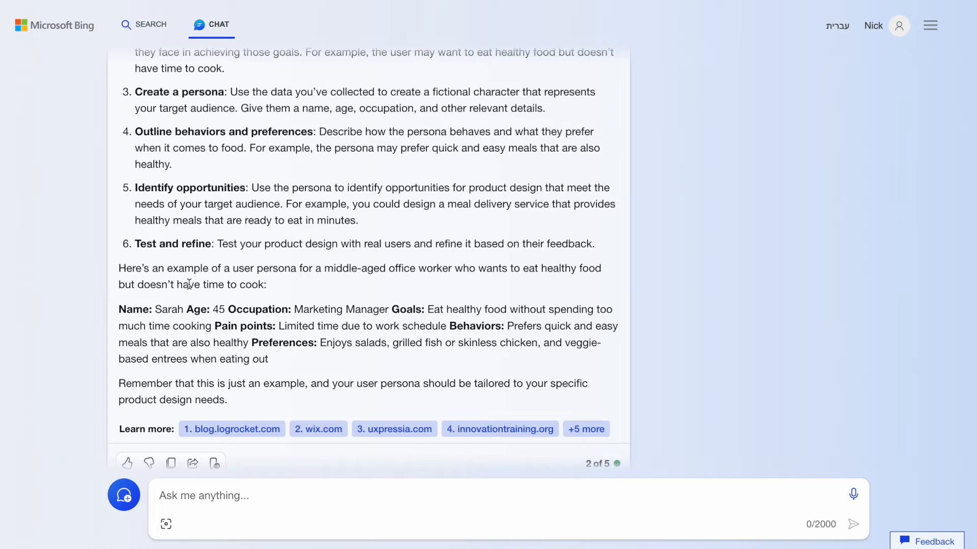
drag(118, 309, 279, 359)
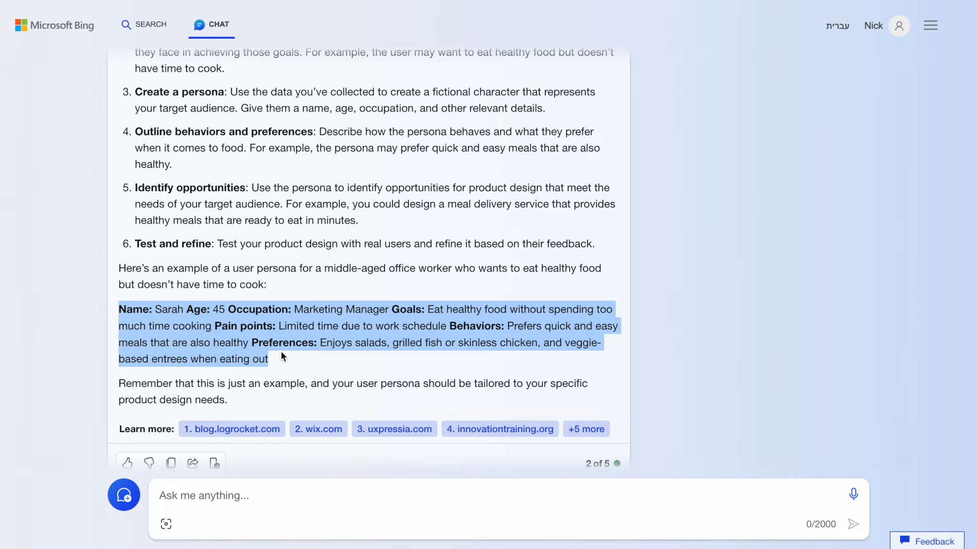
mouse_move(749, 332)
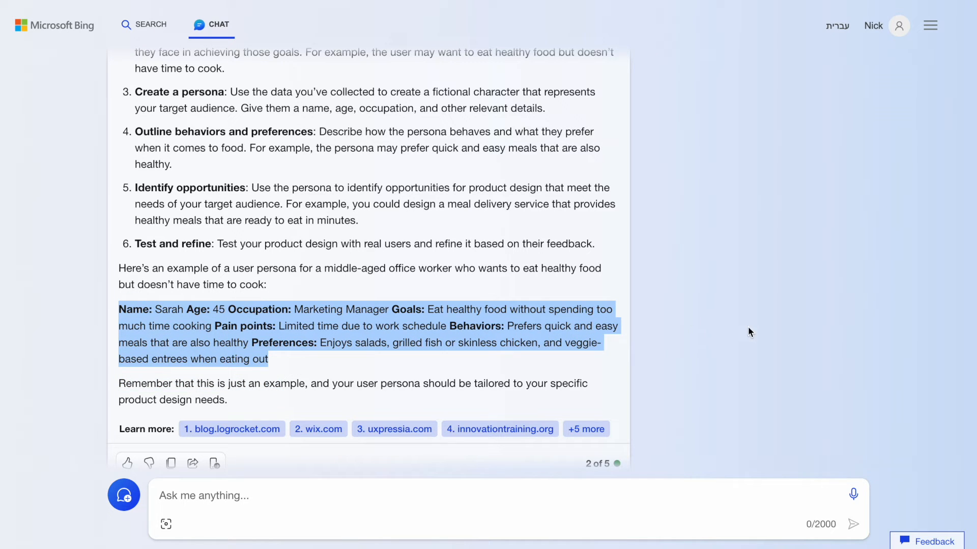
scroll(down, 3)
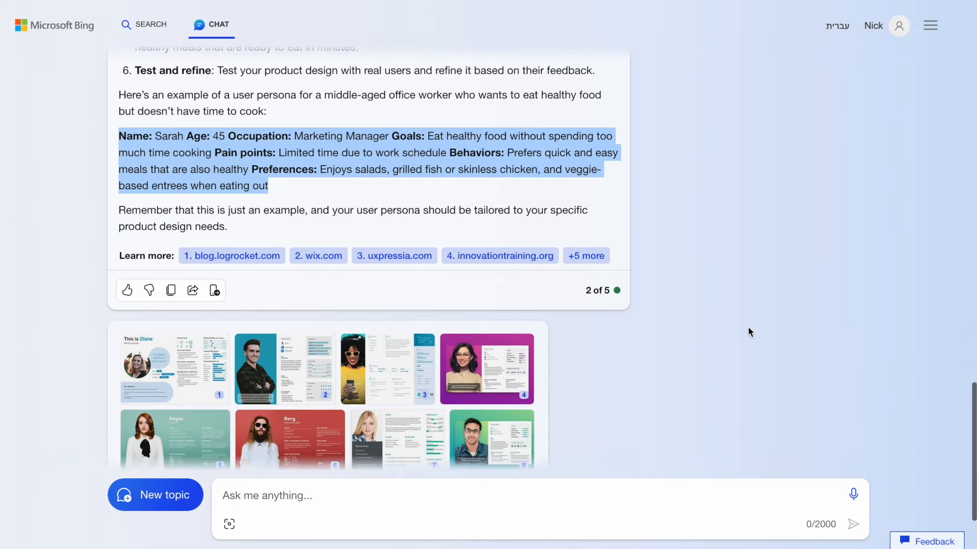
Step: Ask for the most common customer pain points for food delivery apps and select a passage
text(What are the most common customer pain points for food delivery apps?)
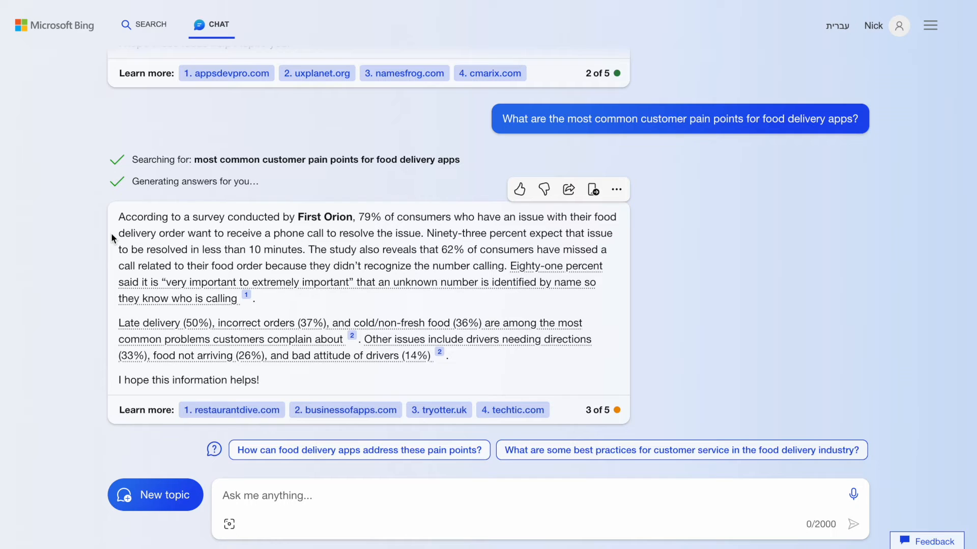
mouse_move(103, 225)
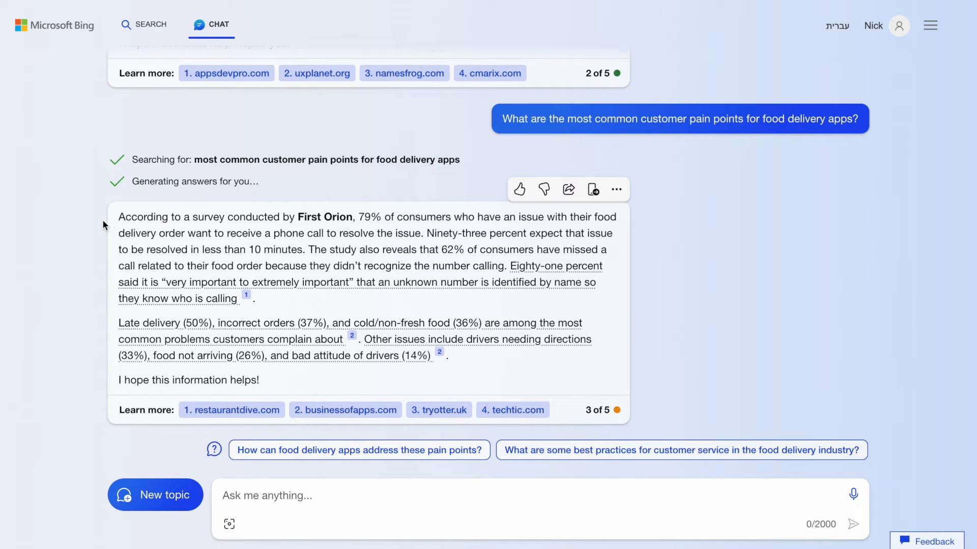
drag(119, 217, 367, 233)
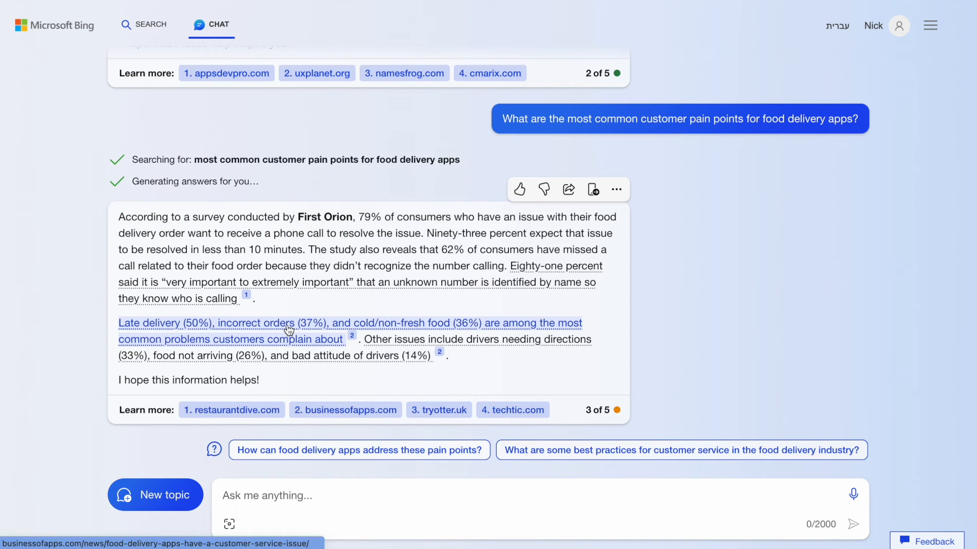
mouse_move(290, 330)
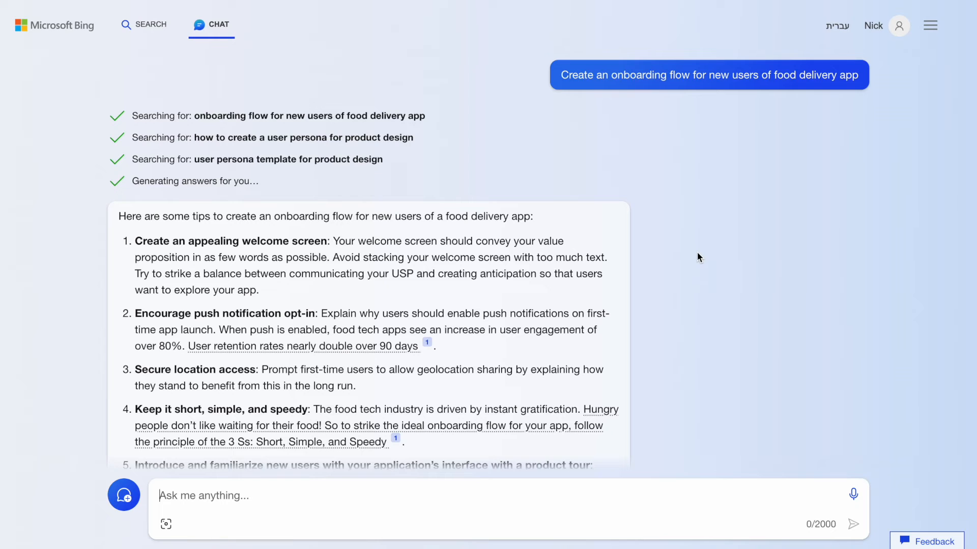
Step: Scroll through the numbered onboarding-flow tips and persona template links
scroll(down, 3)
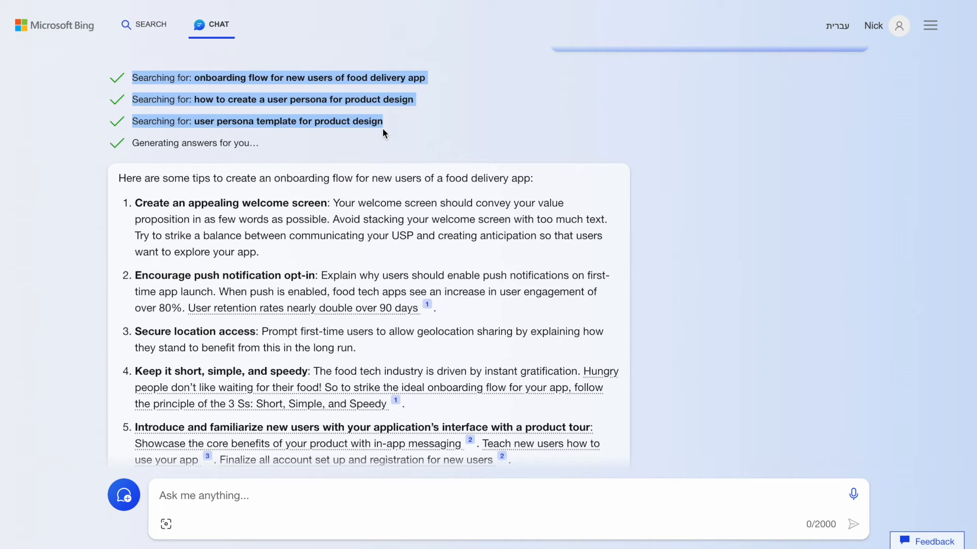
scroll(down, 3)
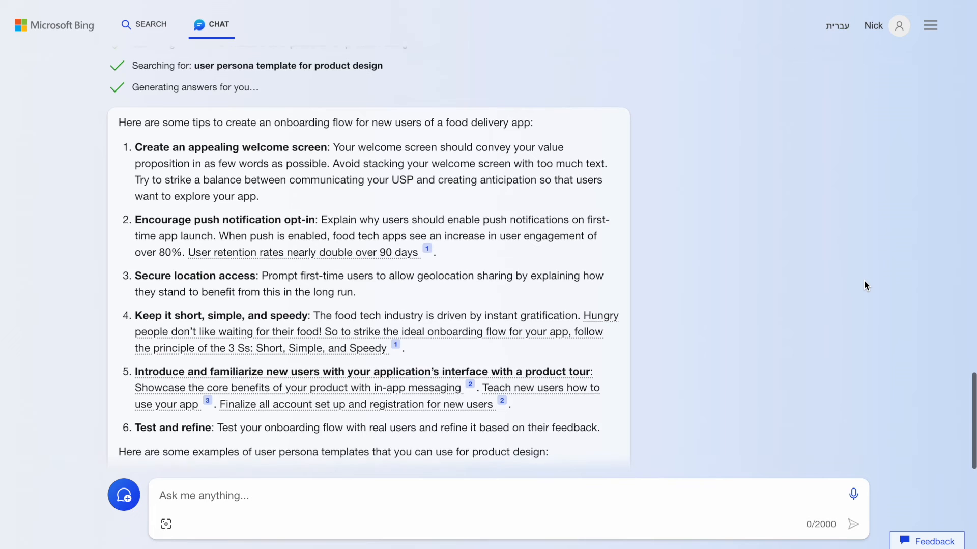
scroll(down, 3)
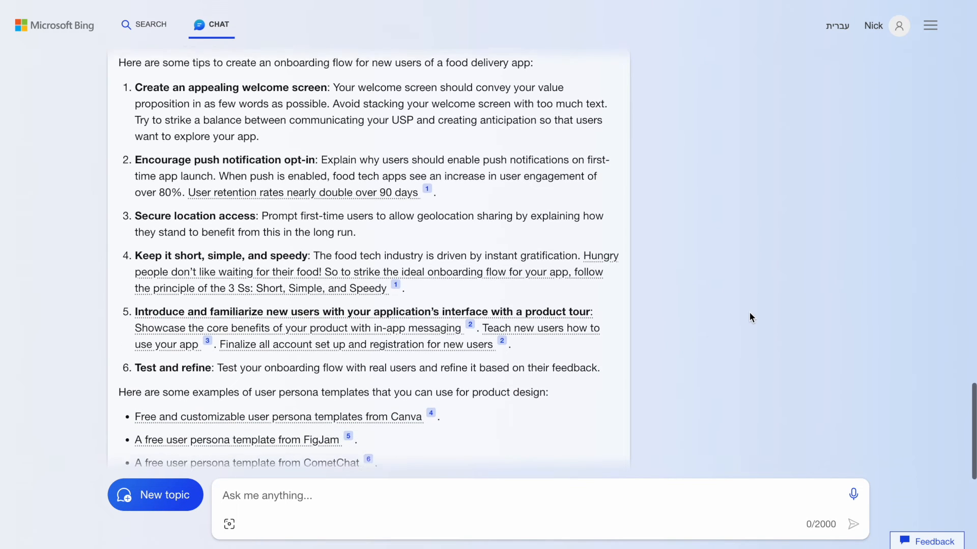
mouse_move(383, 177)
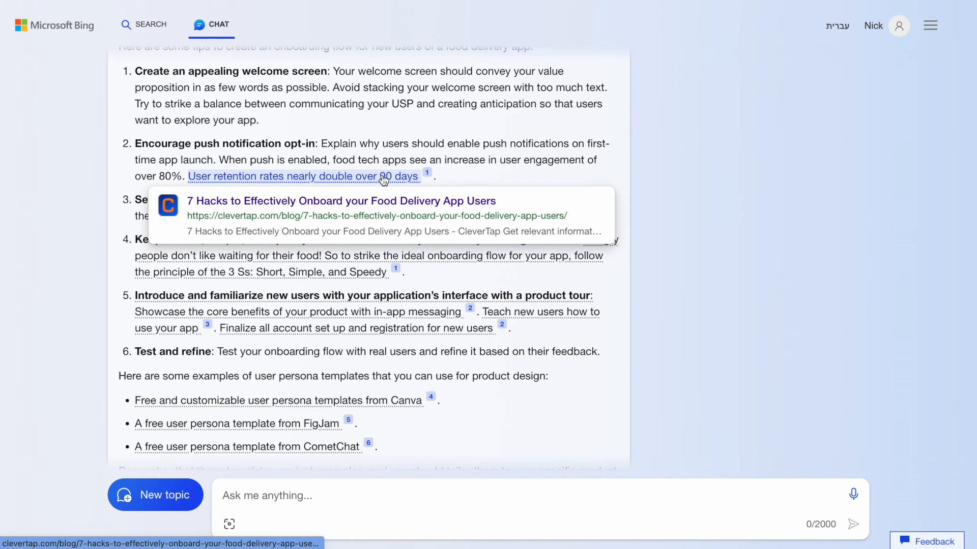
scroll(down, 3)
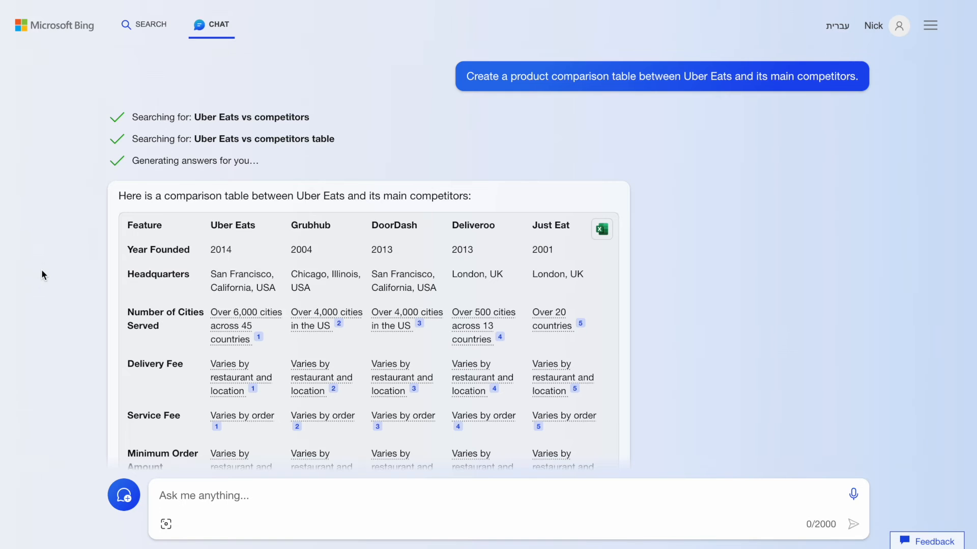
Step: Scroll the Uber Eats competitor comparison table down to the delivery time rows
scroll(down, 3)
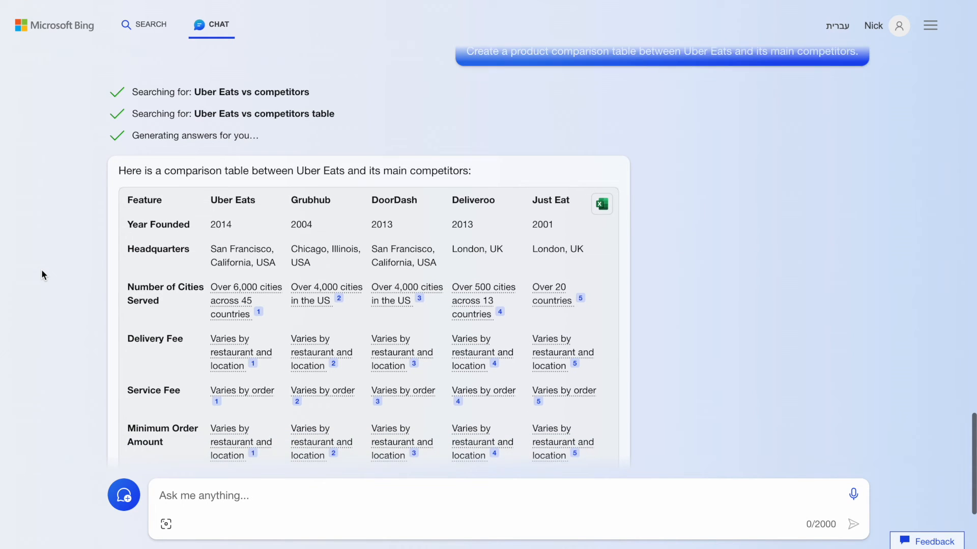
scroll(down, 3)
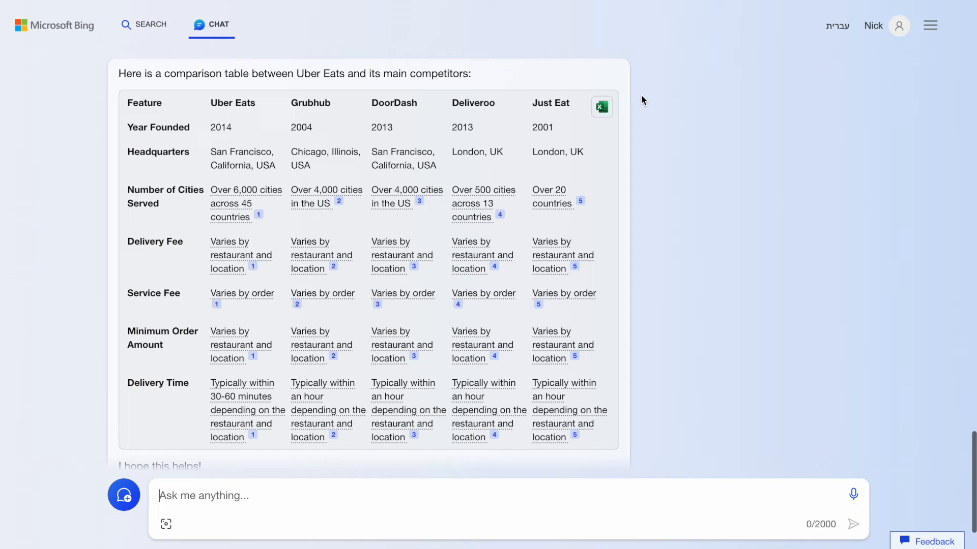
mouse_move(602, 107)
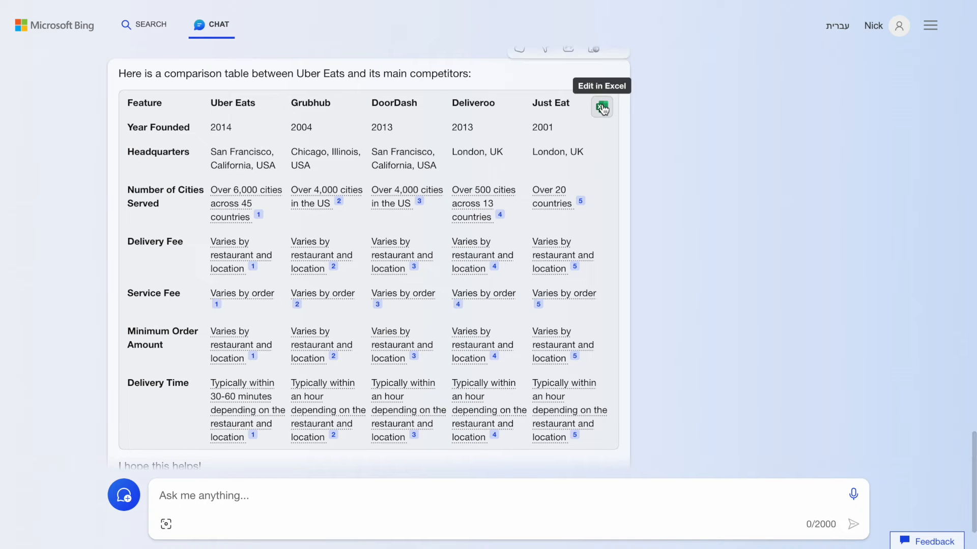
mouse_move(468, 206)
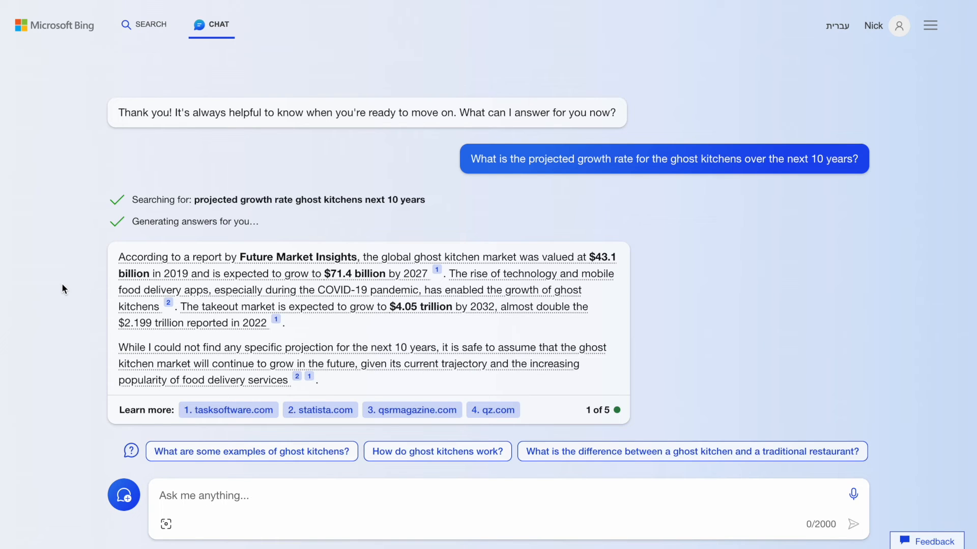
mouse_move(199, 257)
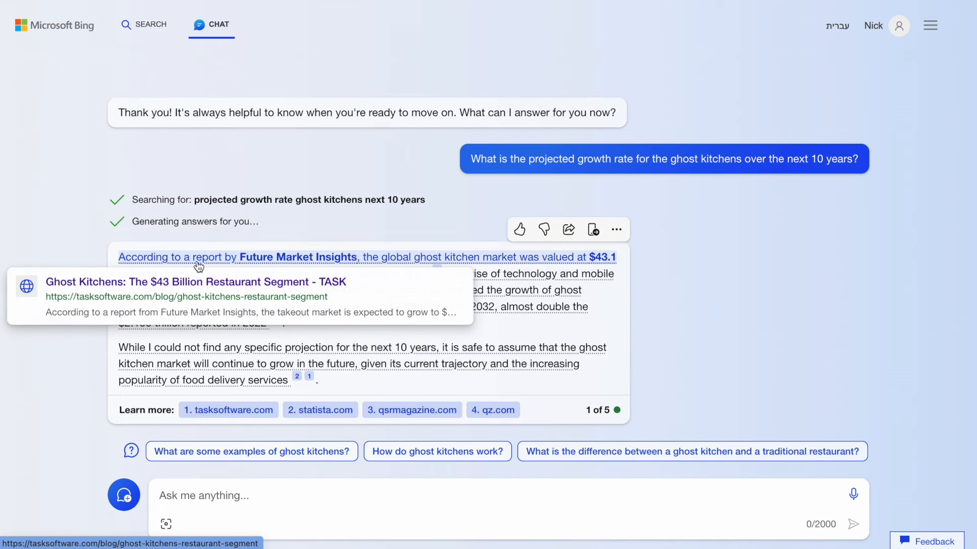
mouse_move(271, 357)
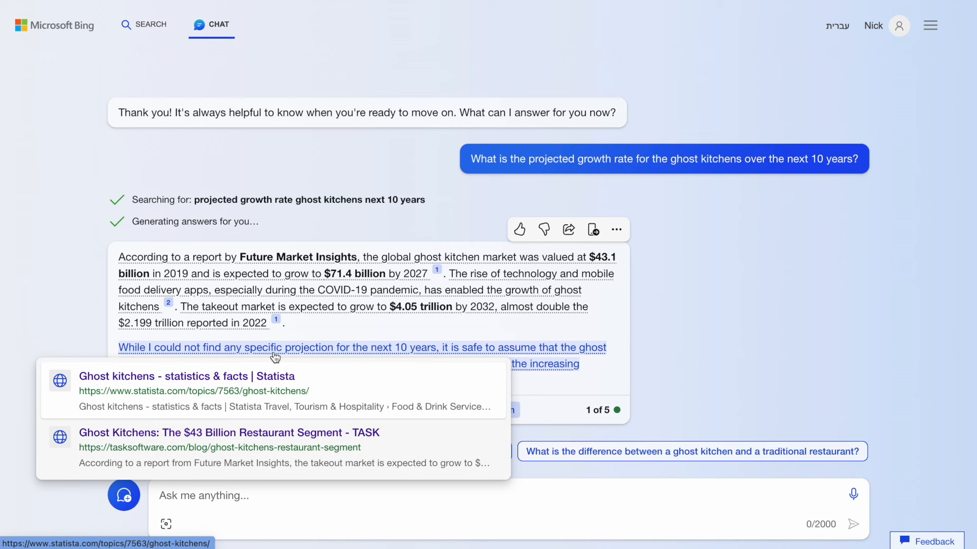
mouse_move(72, 305)
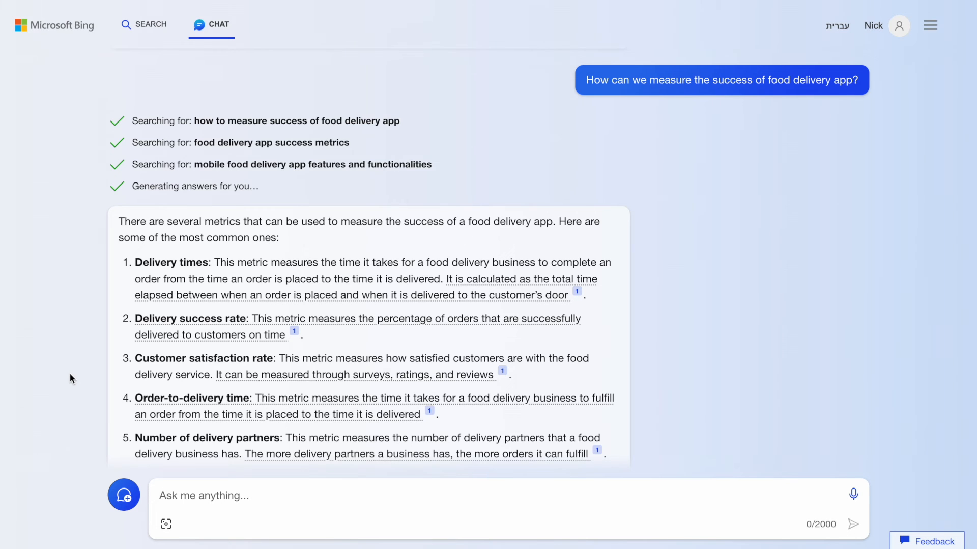
Step: Read the seven success metrics and draft the question on key US food delivery app regulations
scroll(down, 3)
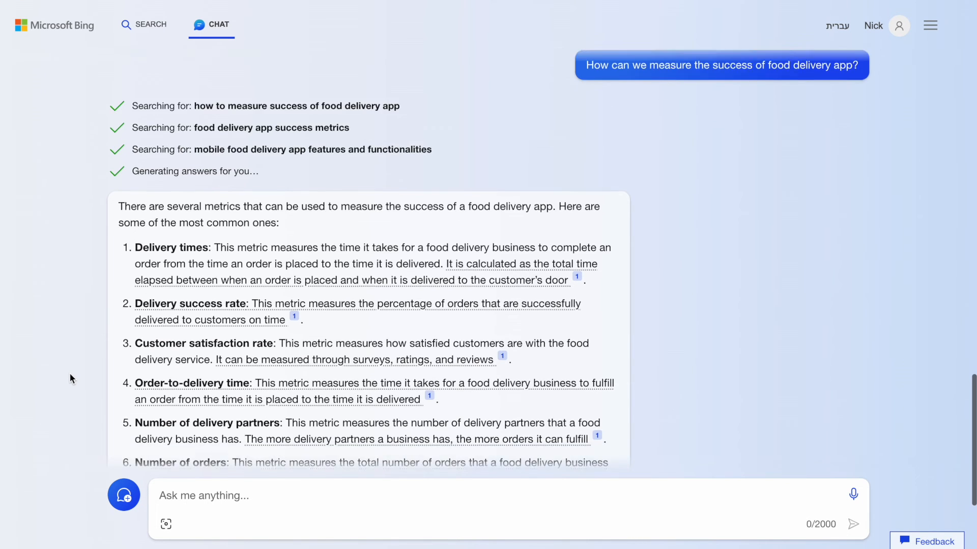
scroll(down, 3)
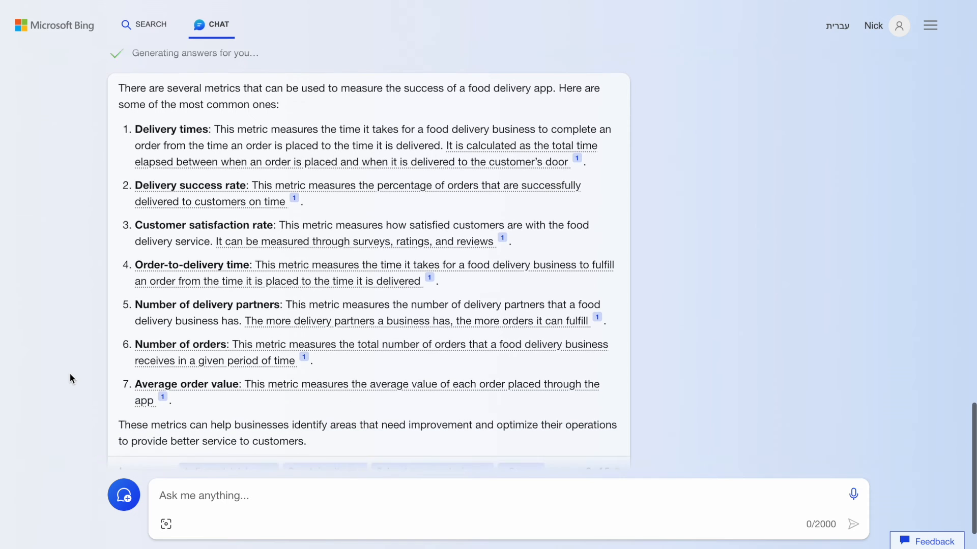
mouse_move(328, 179)
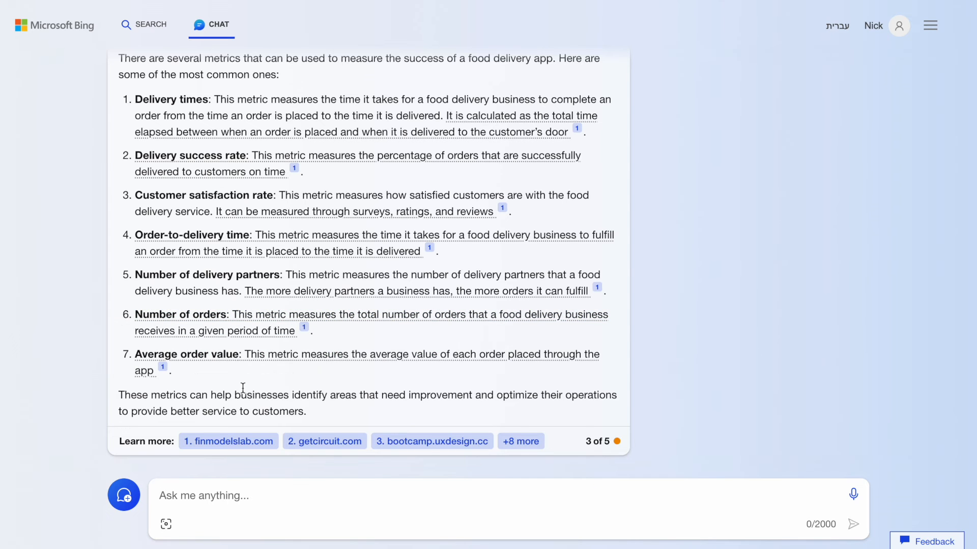
text(What are the key regulations in a food dleivery app in the US?)
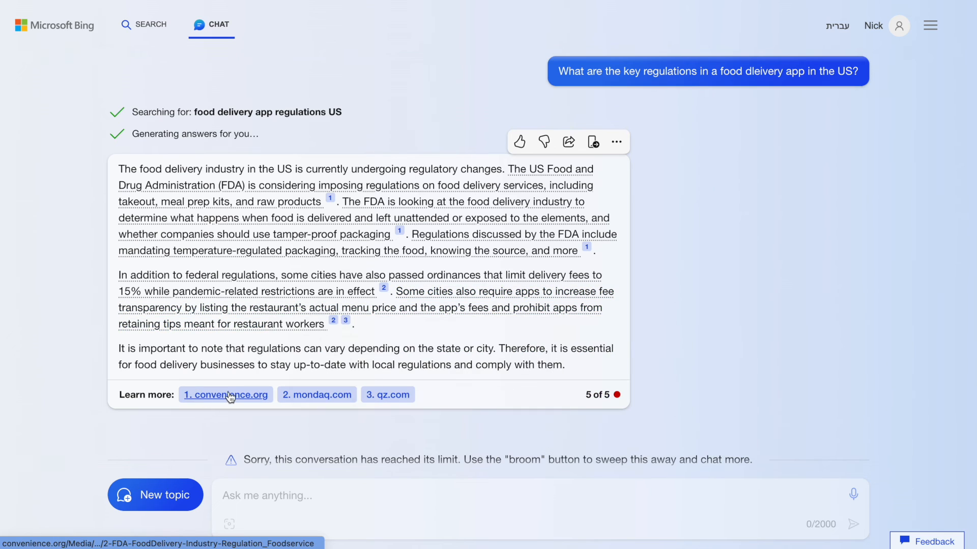
mouse_move(297, 398)
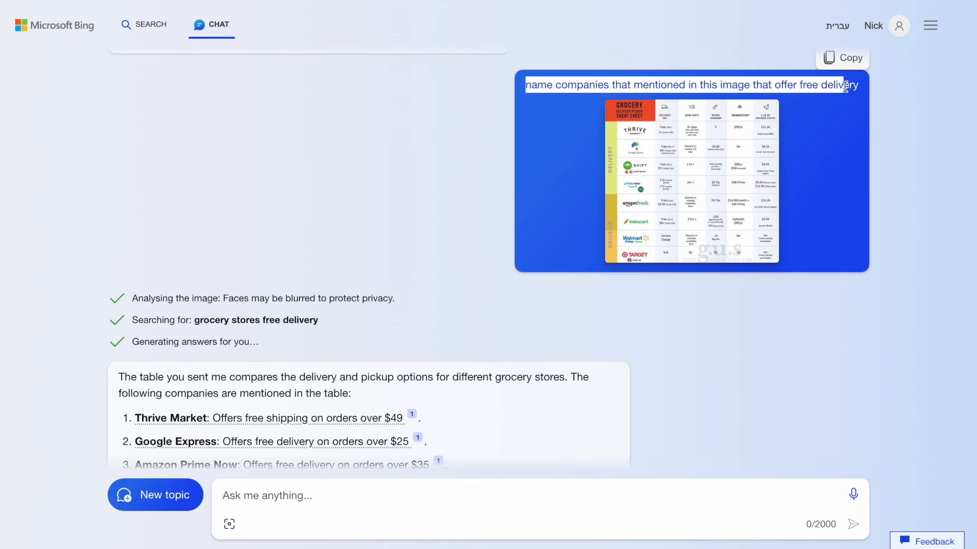
Step: View the free-delivery companies listed for the grocery cheat sheet image
click(693, 181)
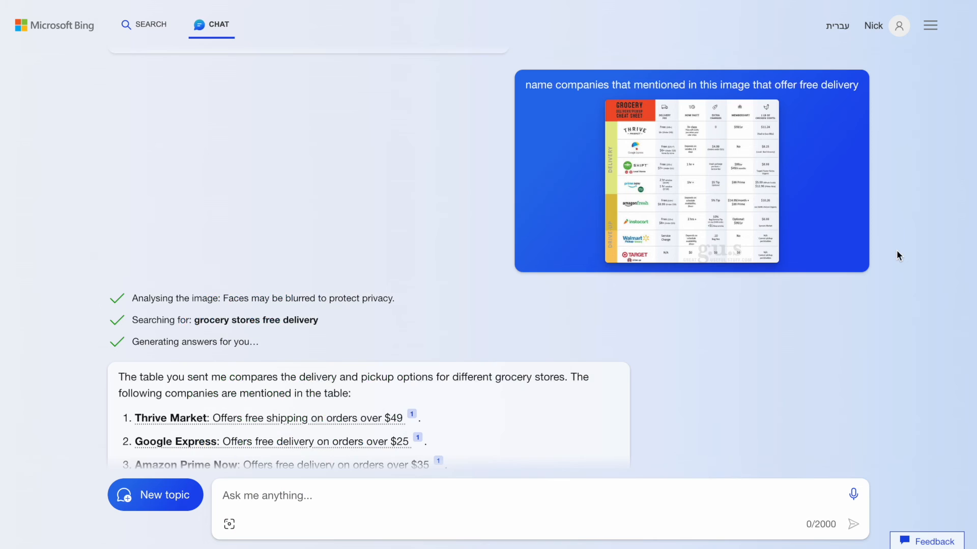
scroll(down, 3)
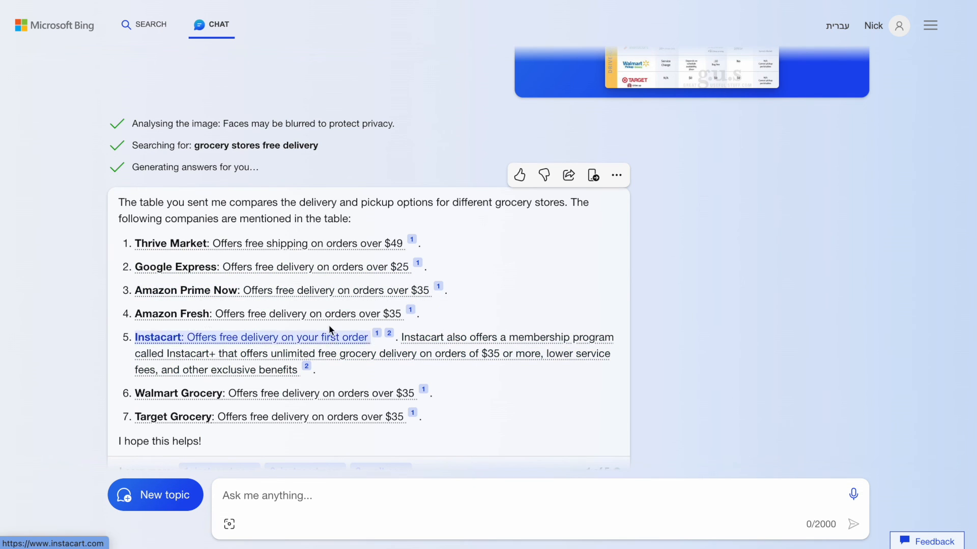
mouse_move(354, 398)
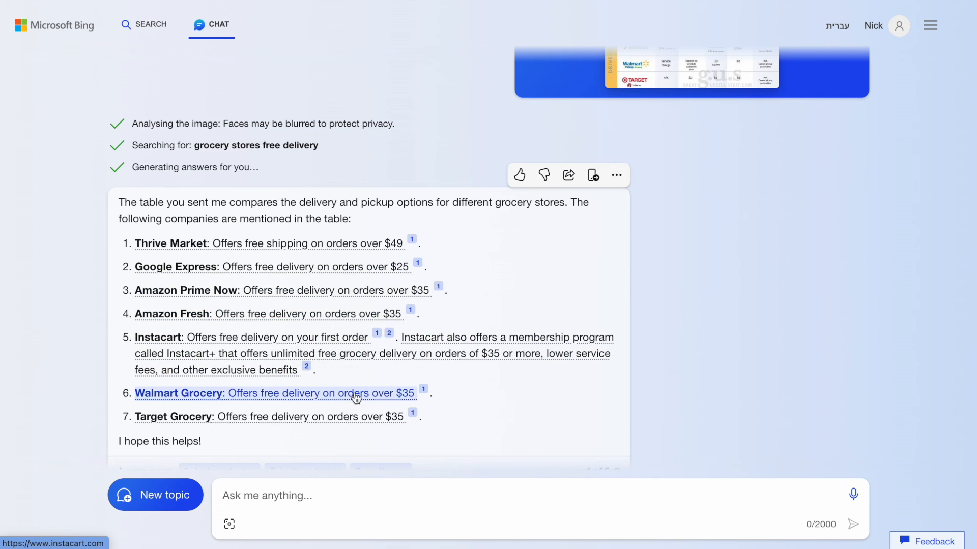
mouse_move(366, 423)
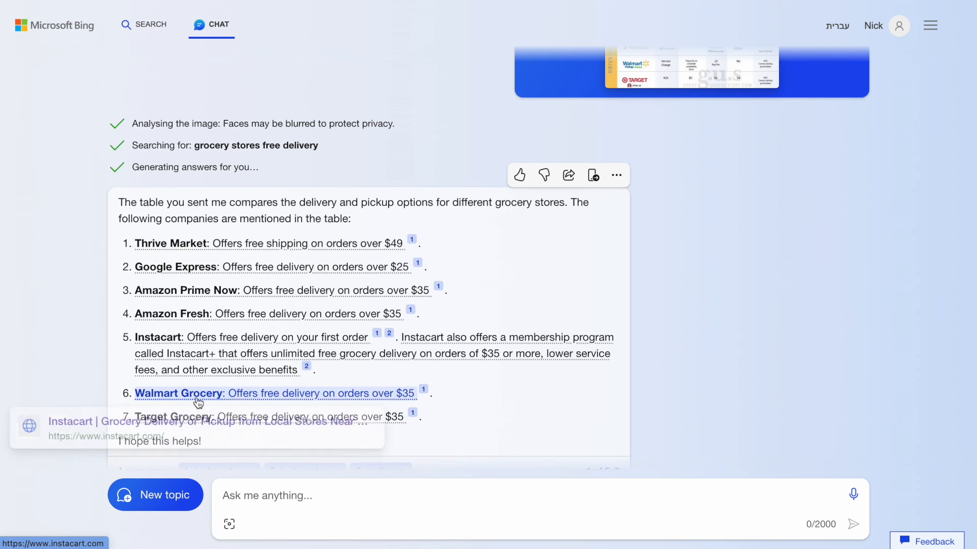
mouse_move(724, 238)
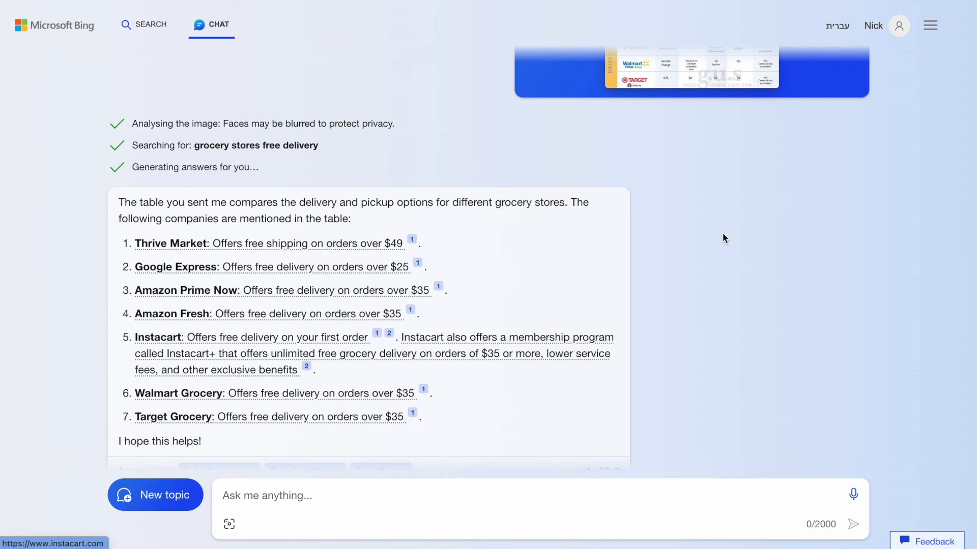